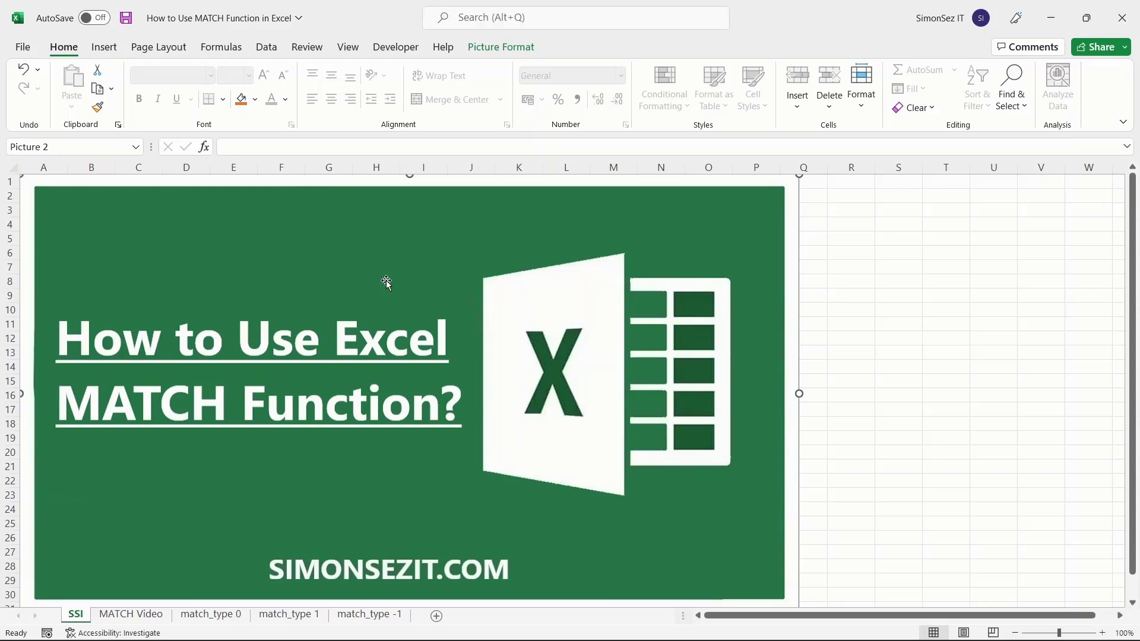
mouse_move(376, 280)
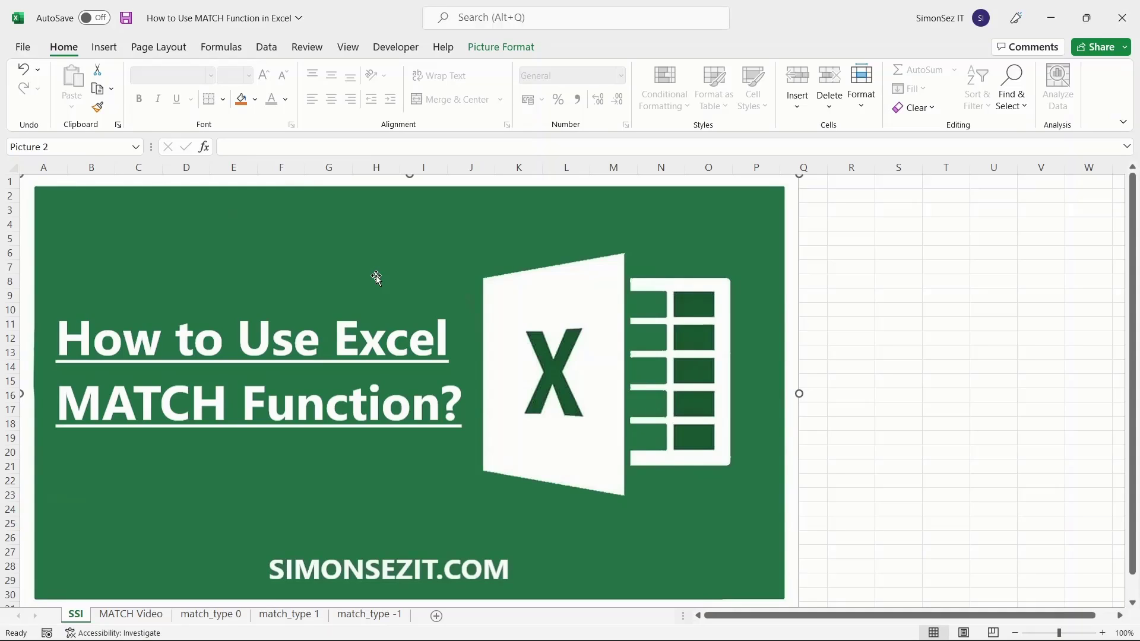
mouse_move(369, 275)
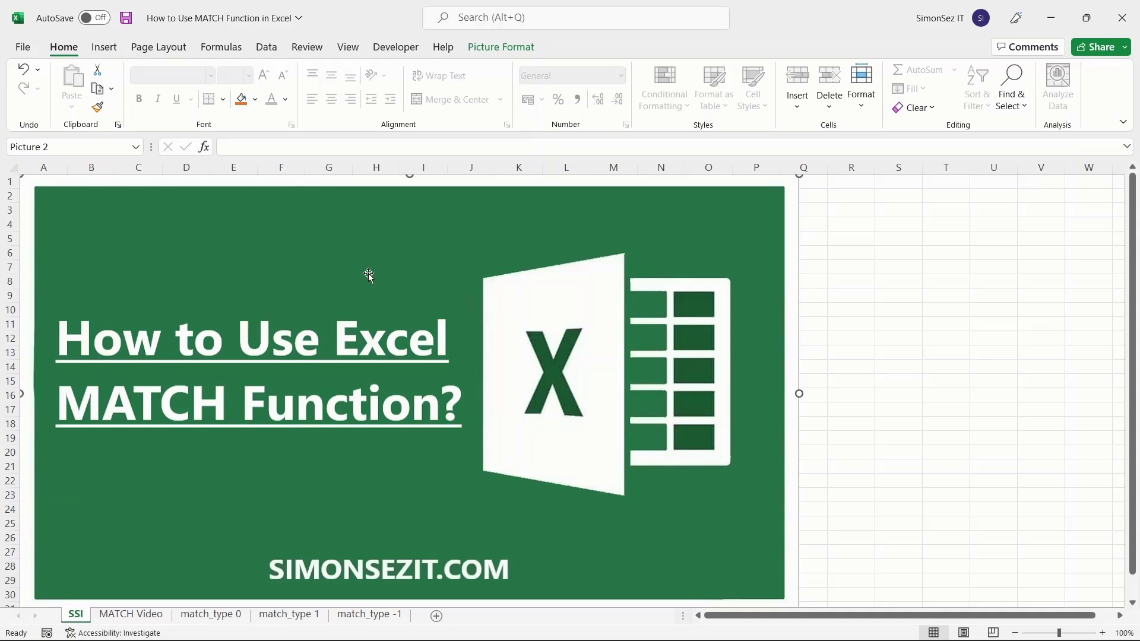
Switch to the MATCH Video sheet showing the Color and Sample Code table.
click(131, 613)
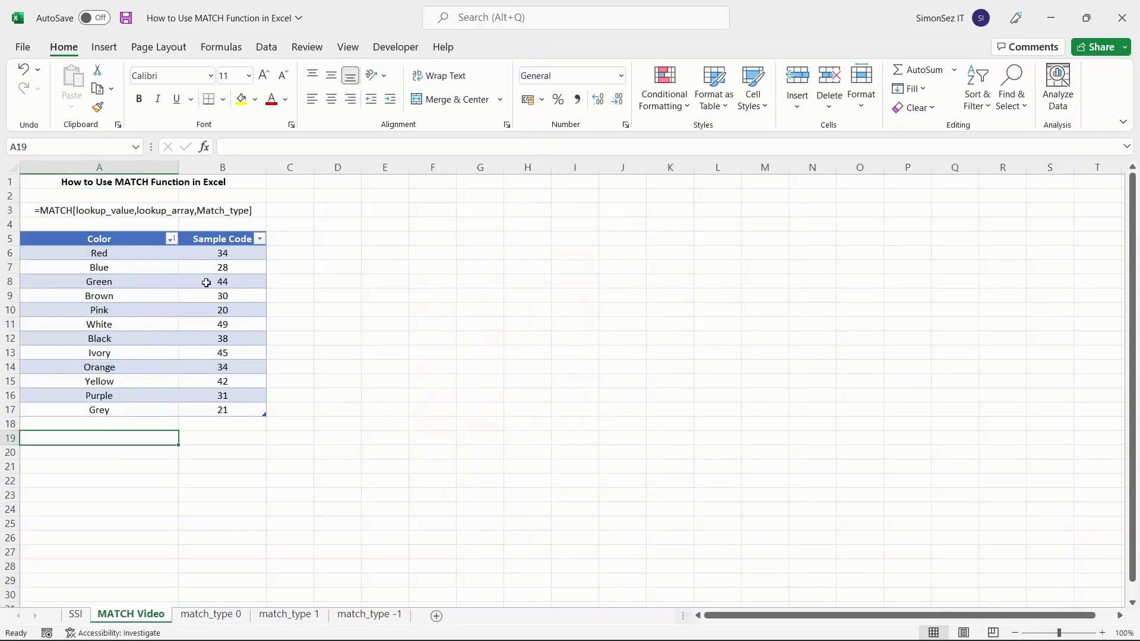
mouse_move(133, 216)
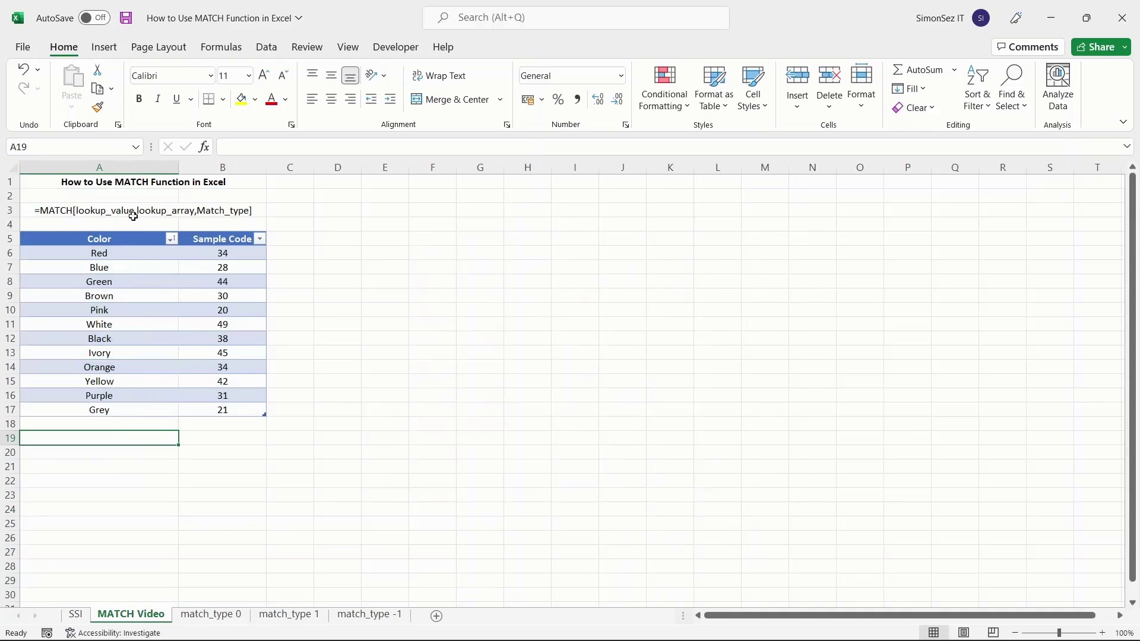
mouse_move(139, 222)
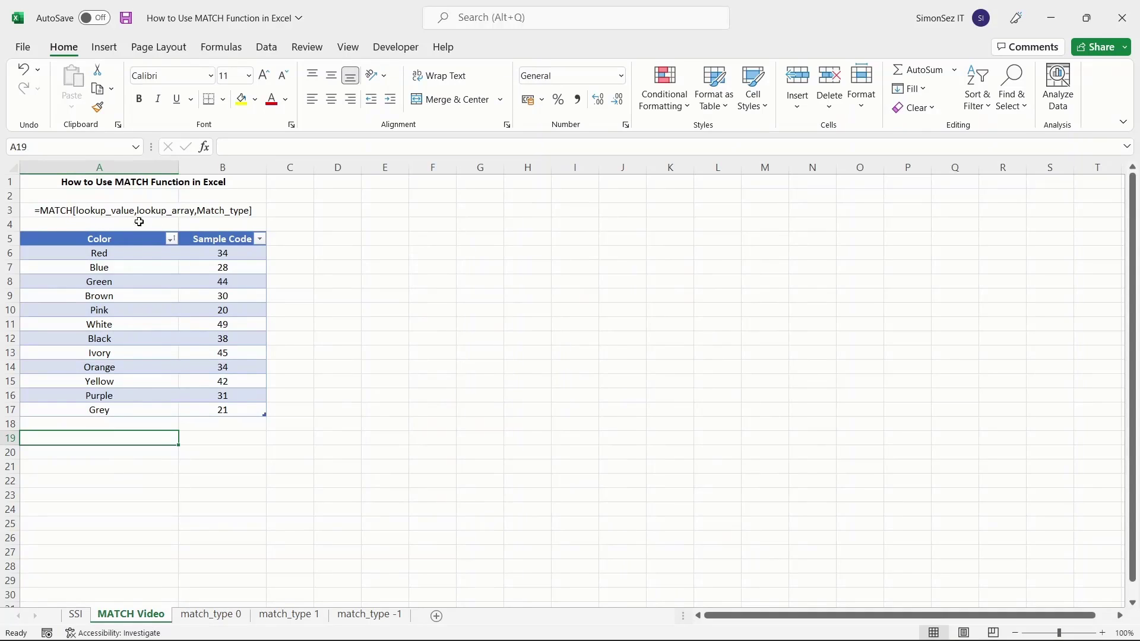
mouse_move(216, 220)
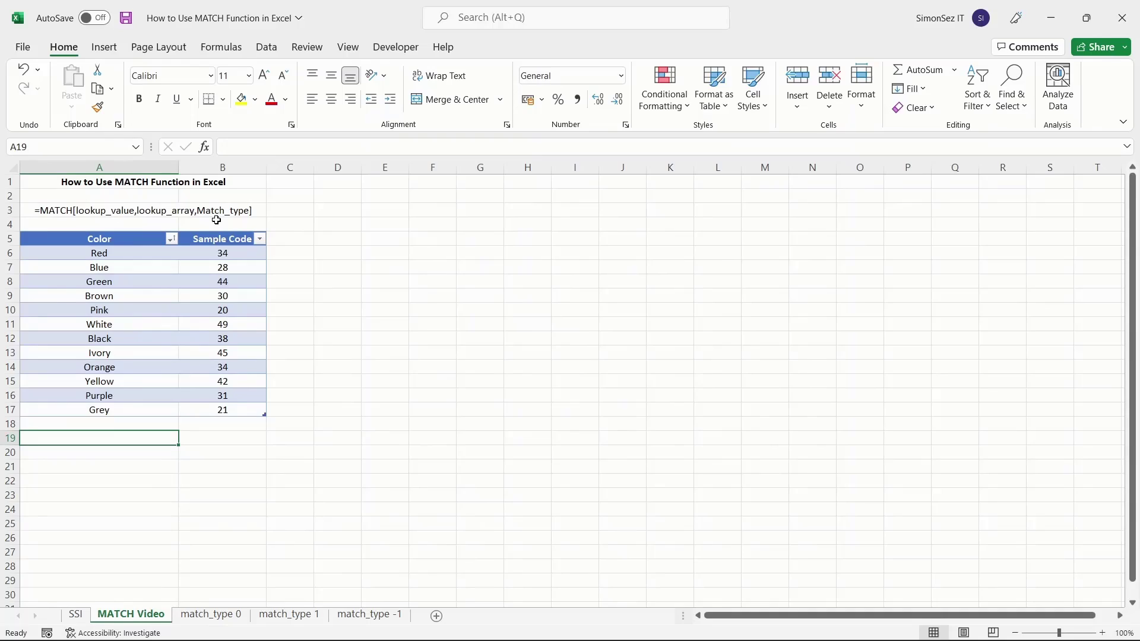
mouse_move(133, 216)
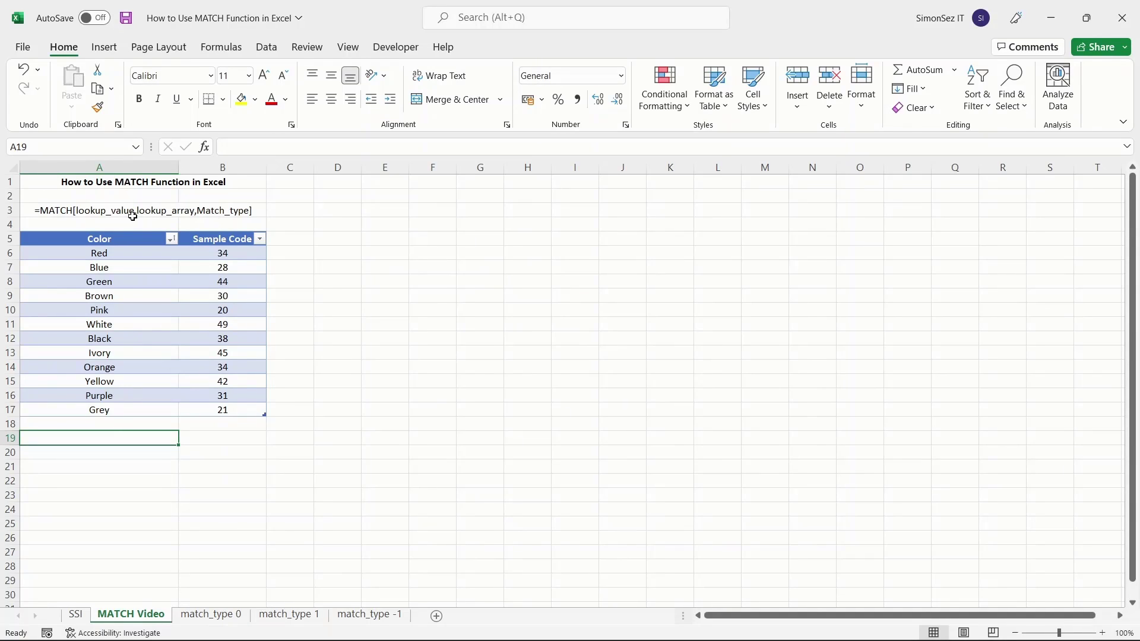
mouse_move(109, 221)
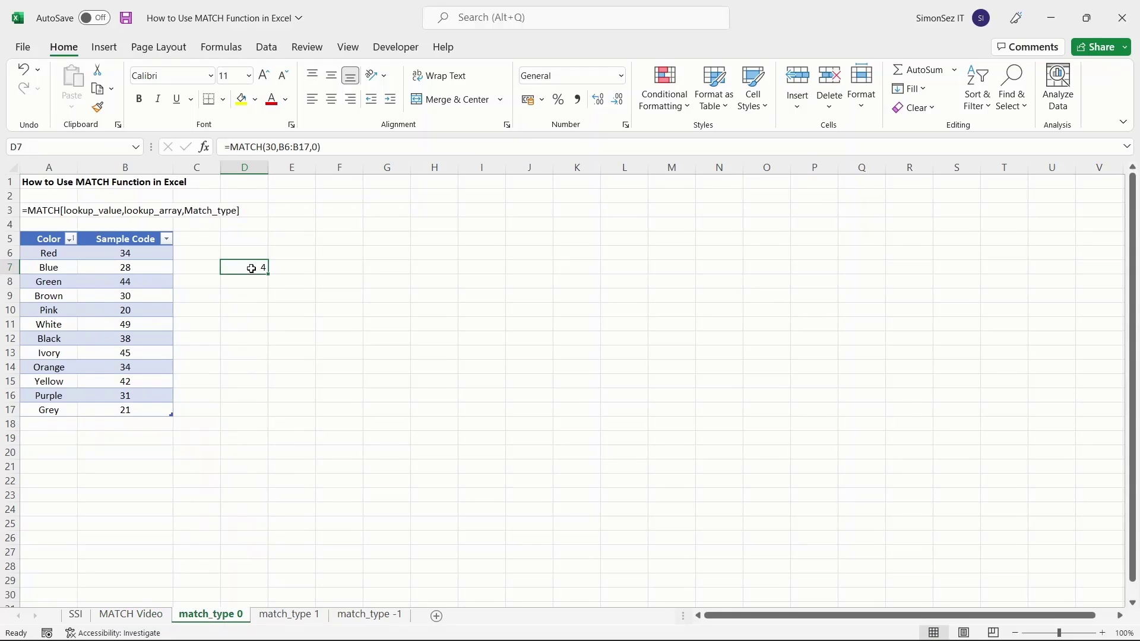
mouse_move(107, 296)
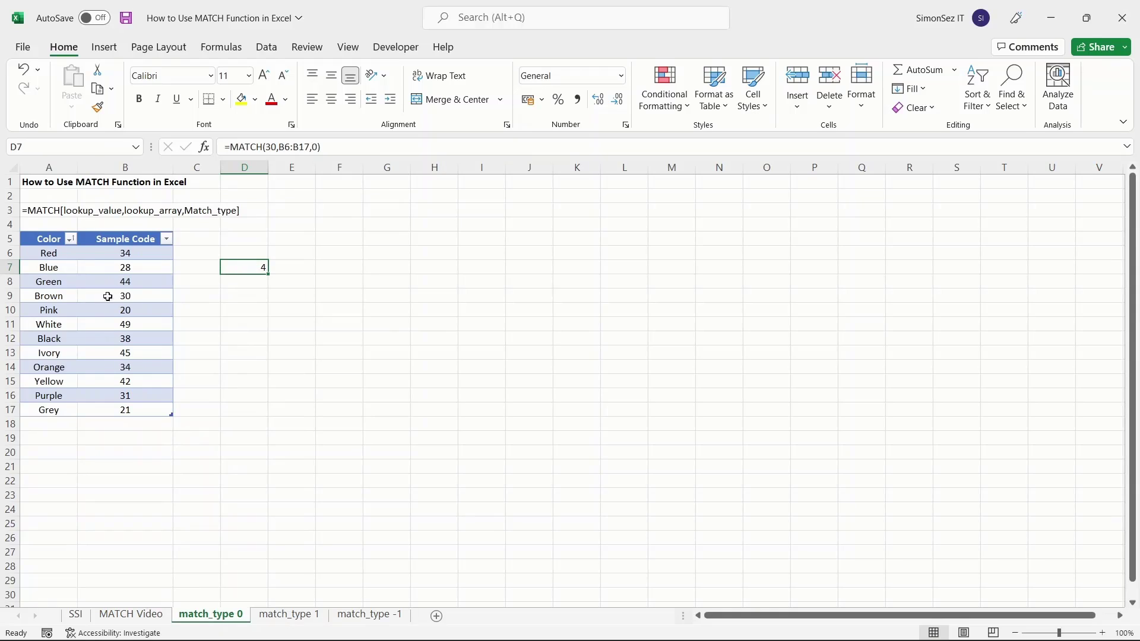
mouse_move(145, 297)
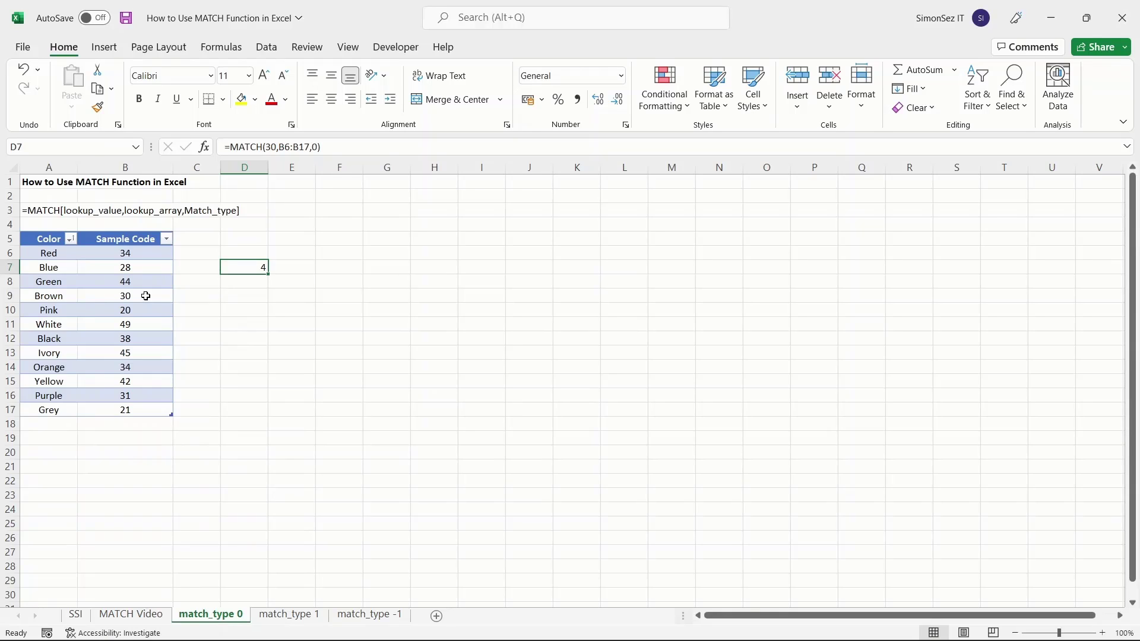
Switch to the match_type -1 sheet, where D7 returns 4 for descending codes.
click(369, 613)
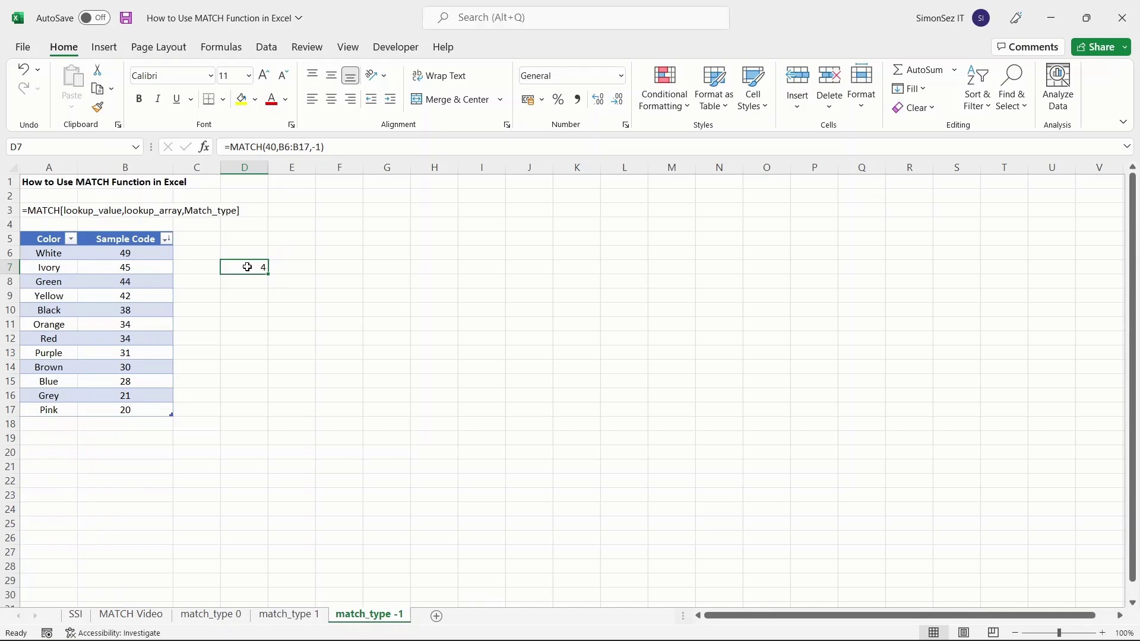
mouse_move(162, 267)
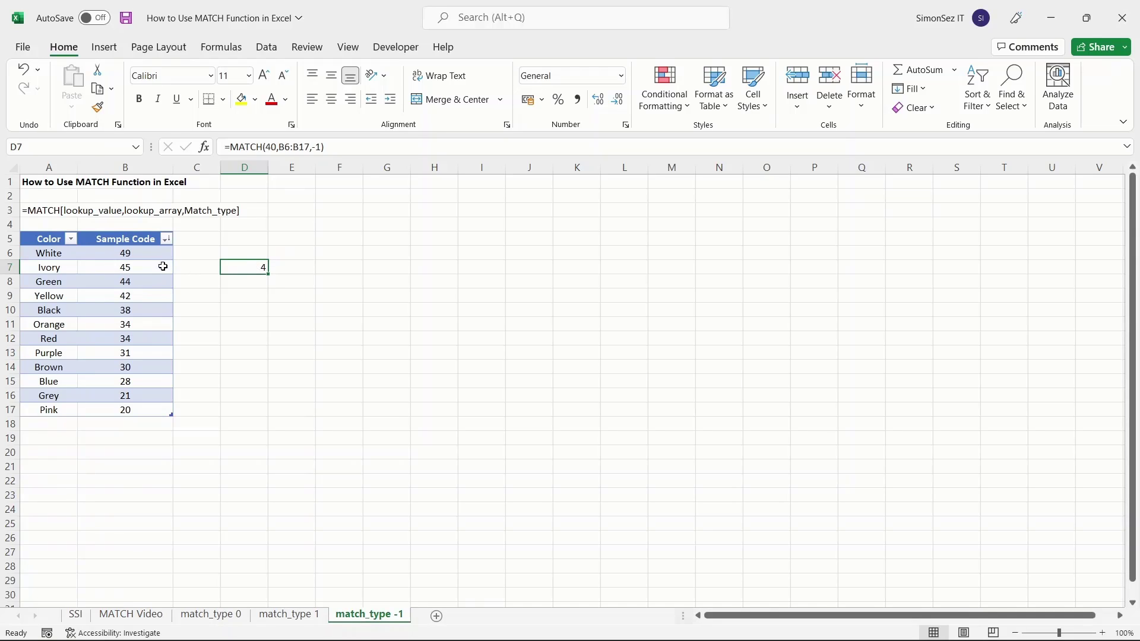
mouse_move(197, 405)
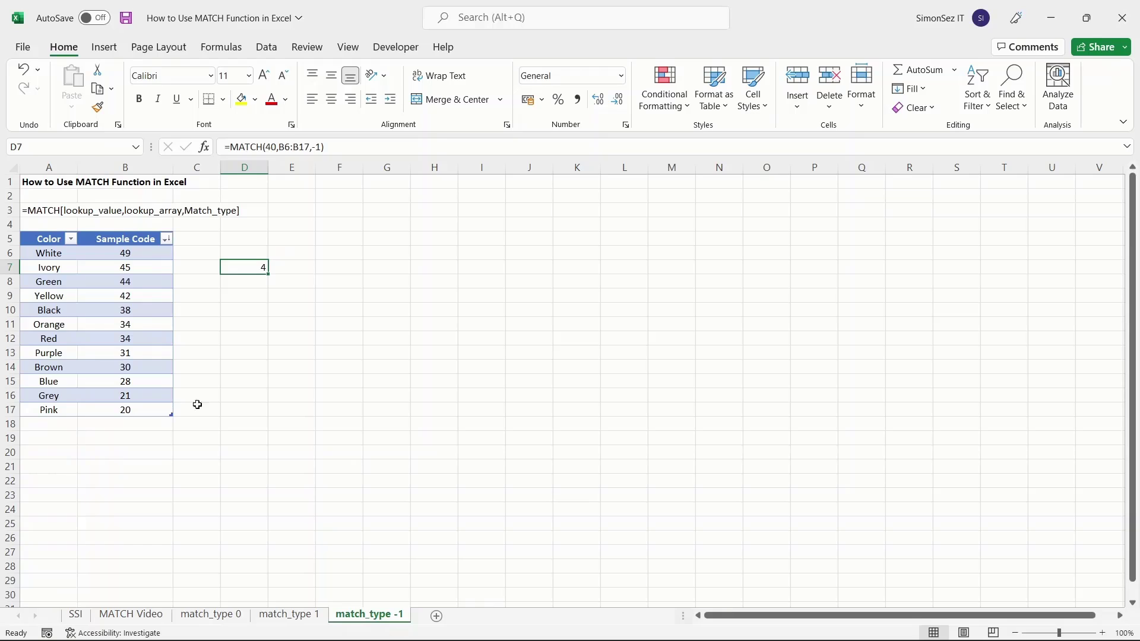
Open the match_type 1 sheet and select D7 to view =MATCH(40,B6:B17).
click(288, 614)
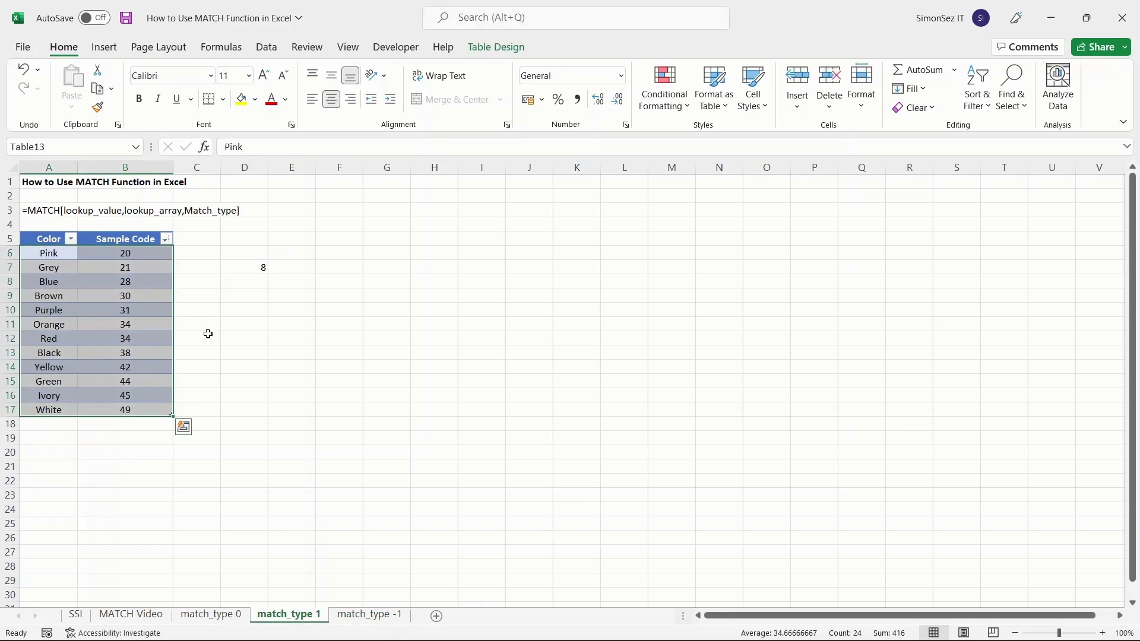
click(244, 266)
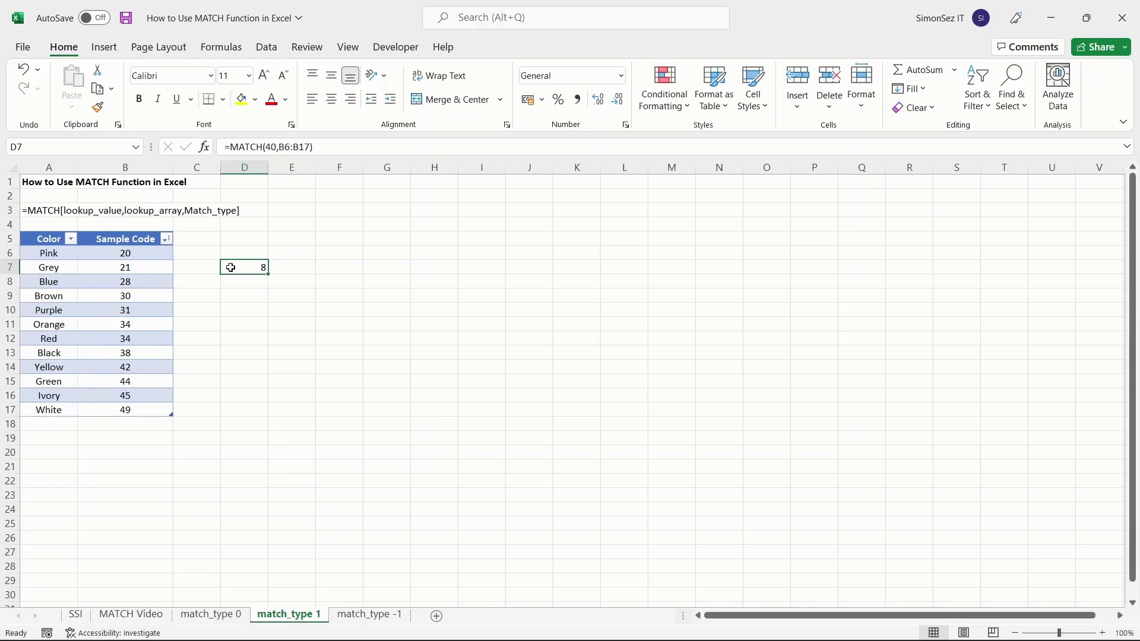
mouse_move(174, 262)
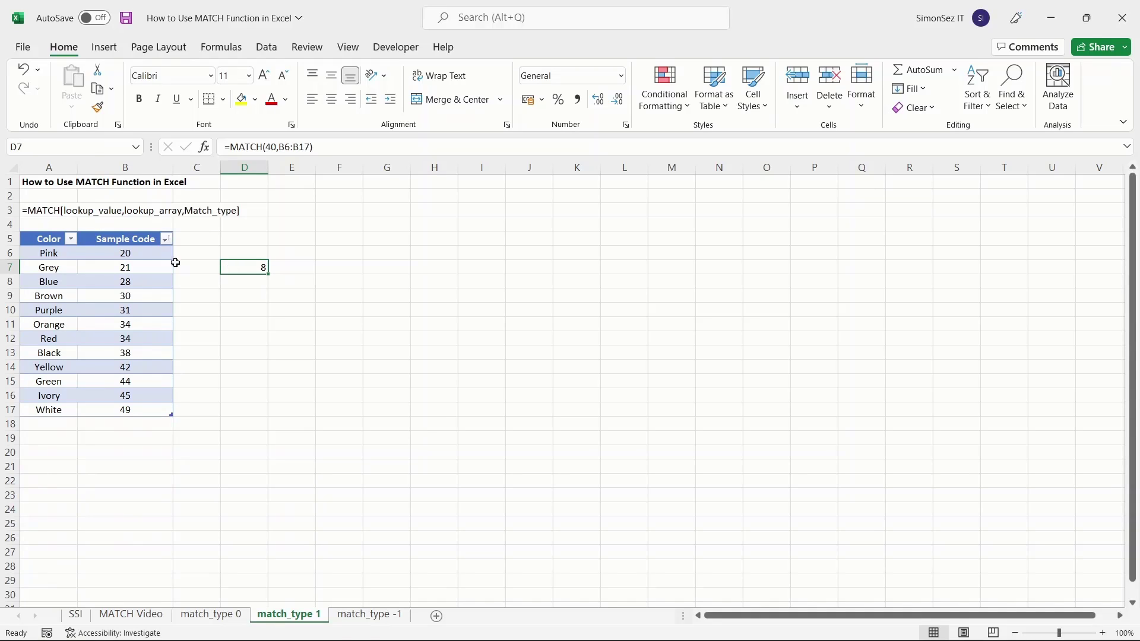
mouse_move(250, 269)
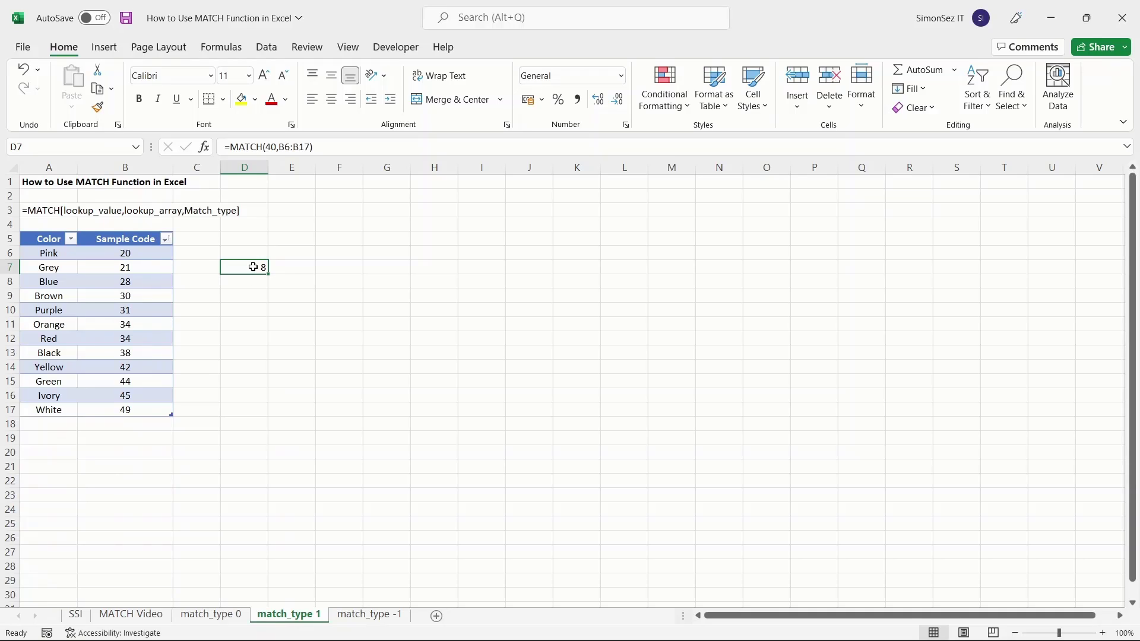
mouse_move(253, 269)
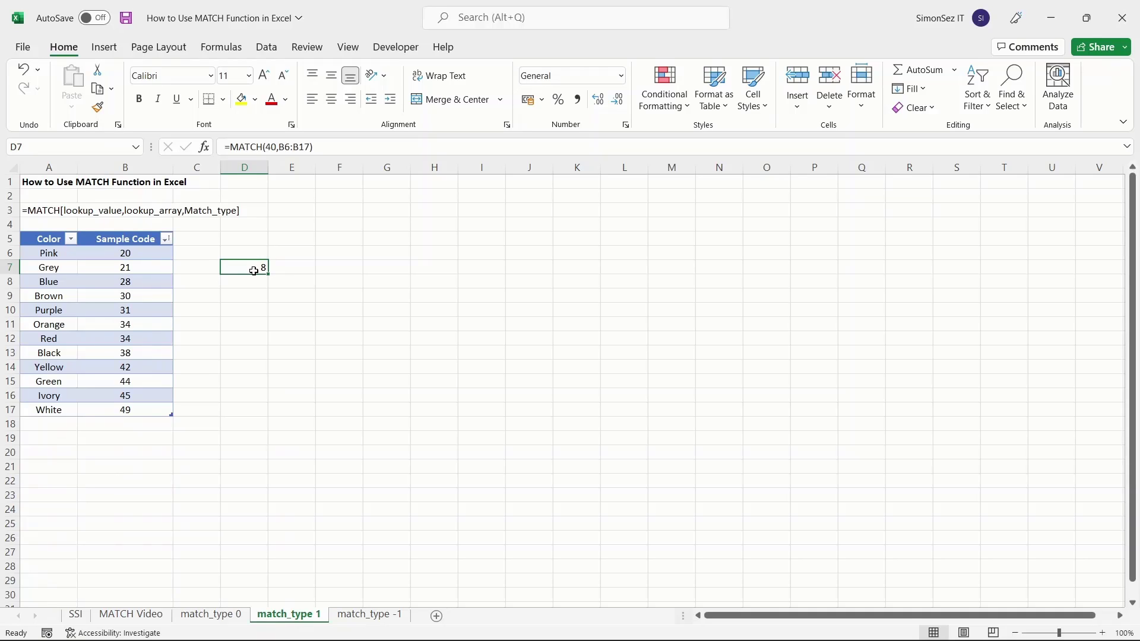
mouse_move(250, 268)
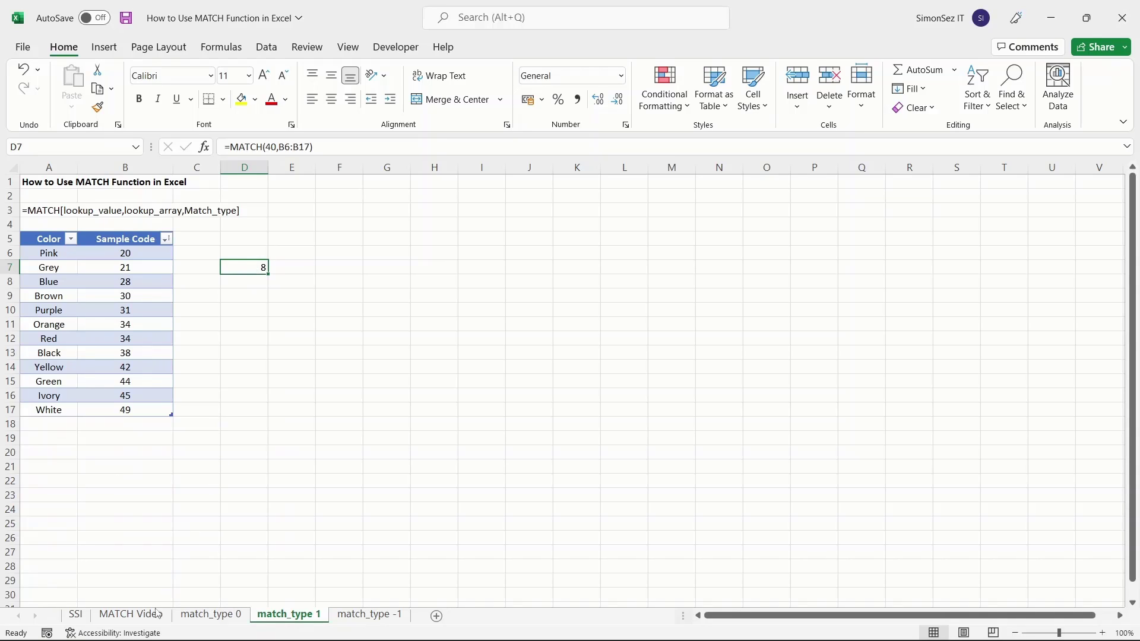
Go back to the MATCH Video sheet with the unsorted Color/Sample Code table.
click(131, 615)
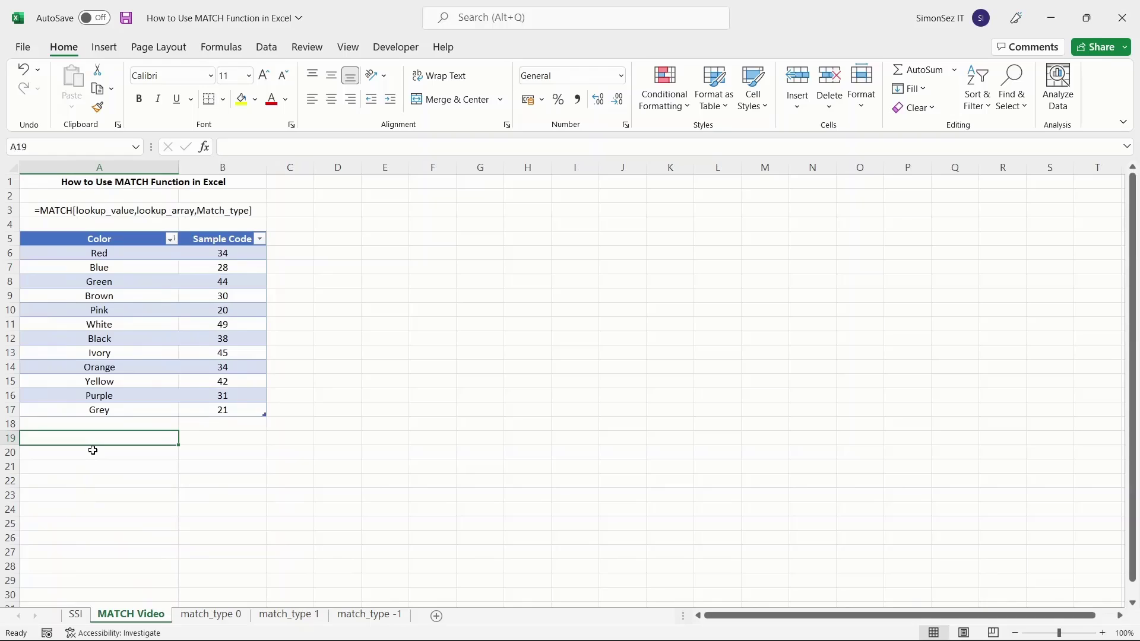
mouse_move(217, 449)
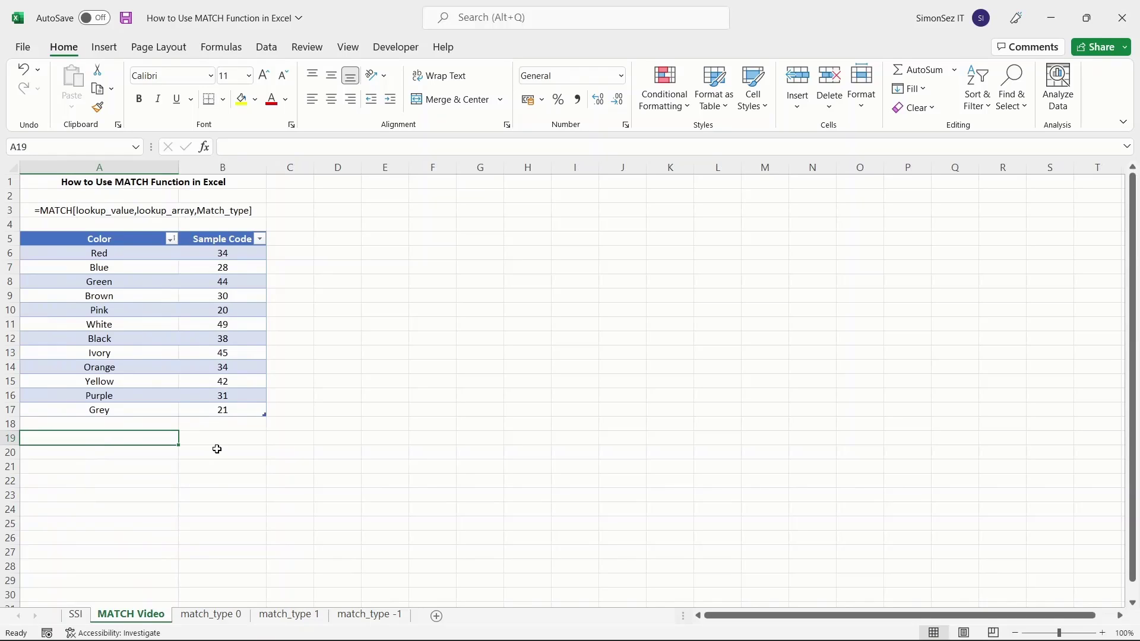
mouse_move(203, 454)
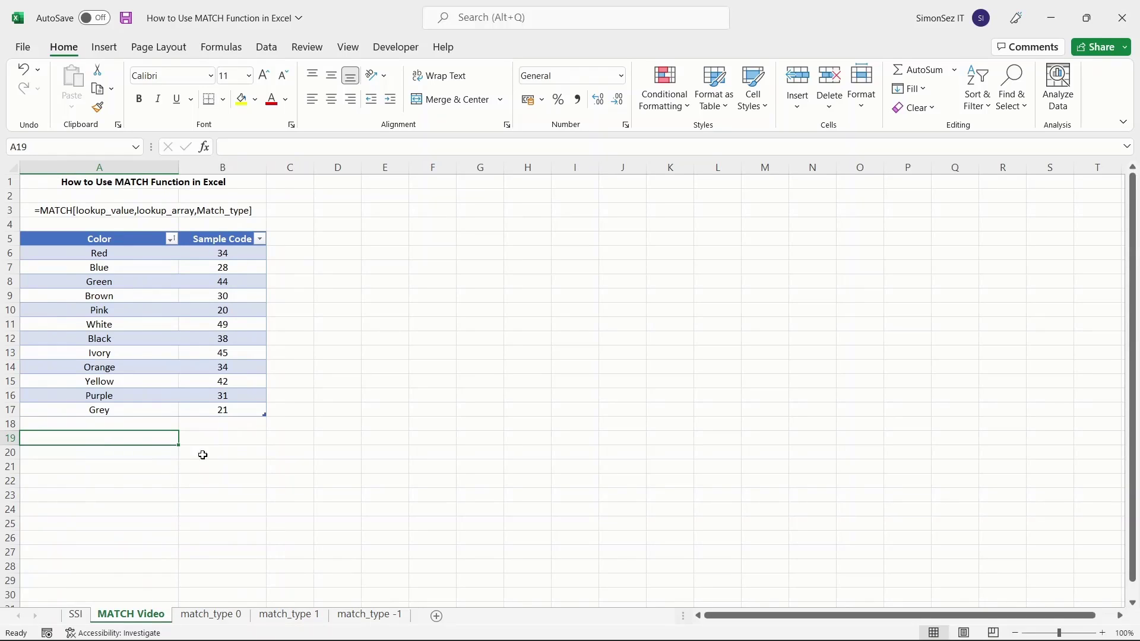
mouse_move(146, 438)
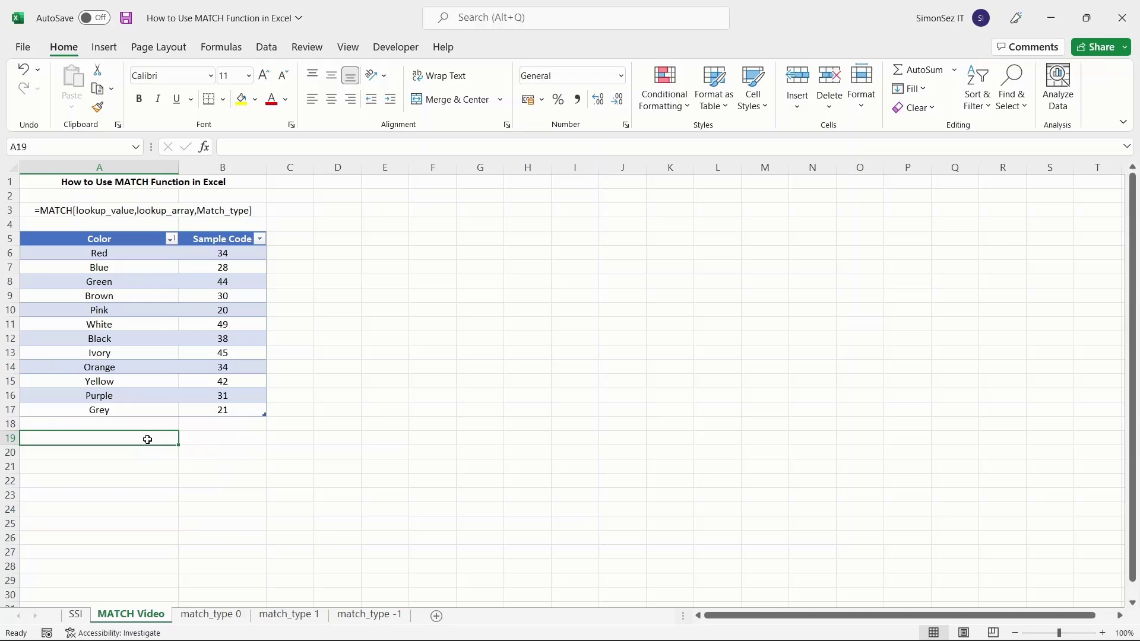
Enter =MATCH(30,Table15[Sample Code],0) in A19 to return 4.
text(=MATCH()
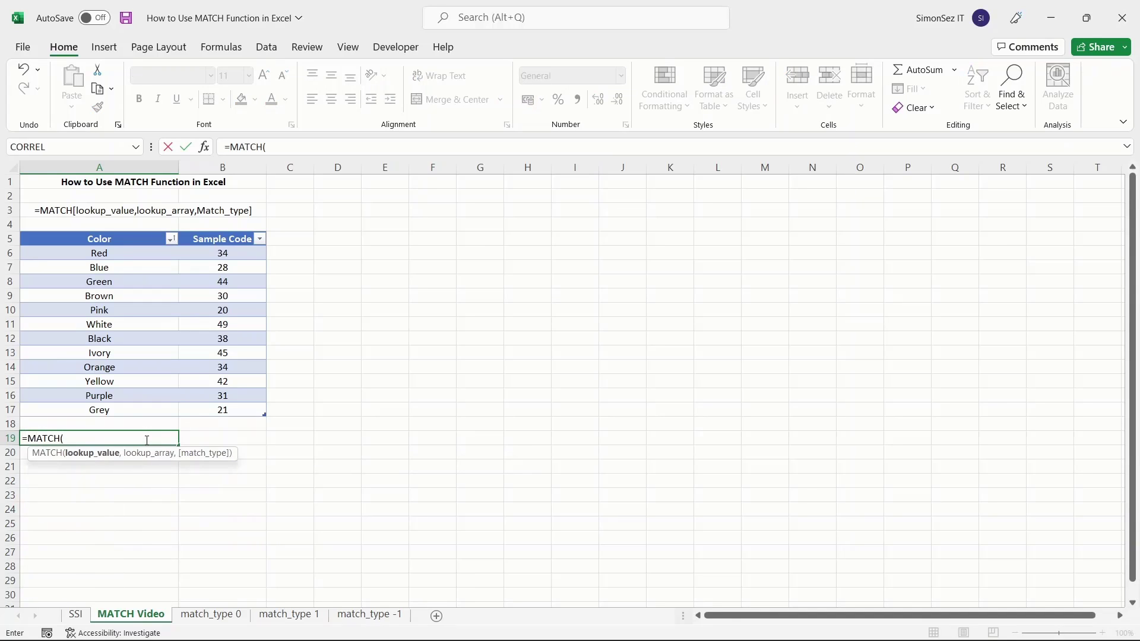
text(30,Table15[Sample Code)
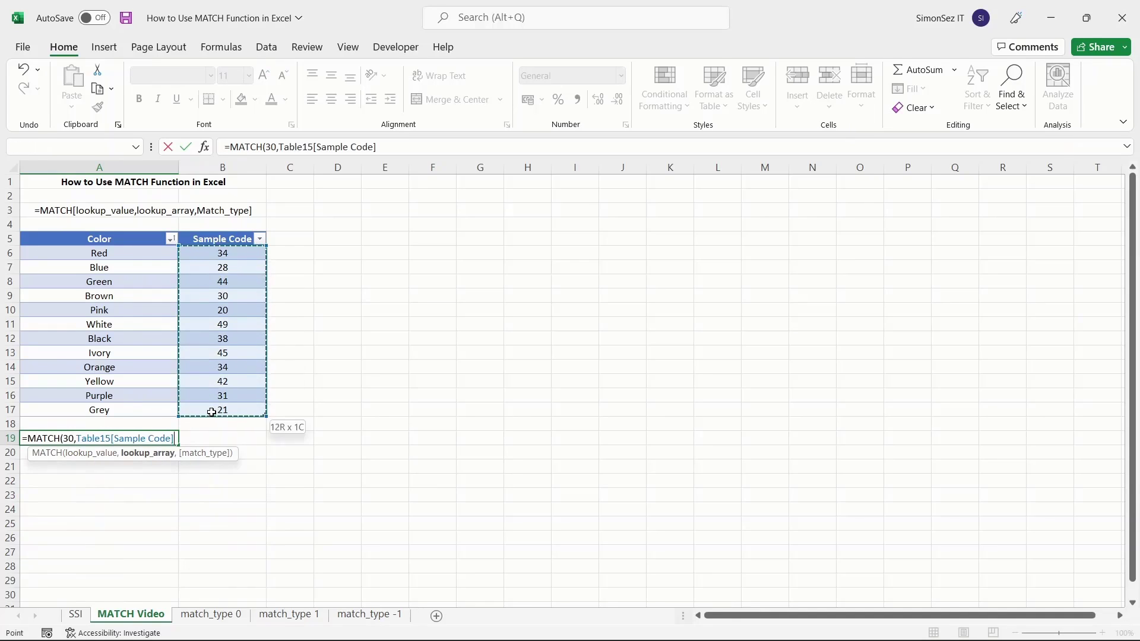
text(,0))
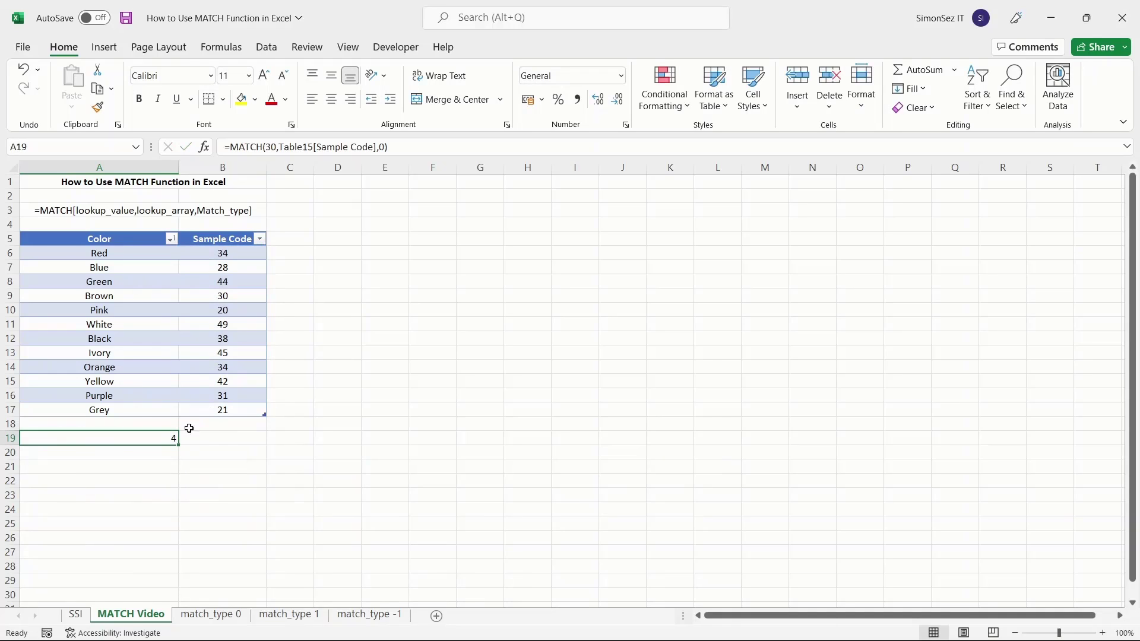
mouse_move(252, 298)
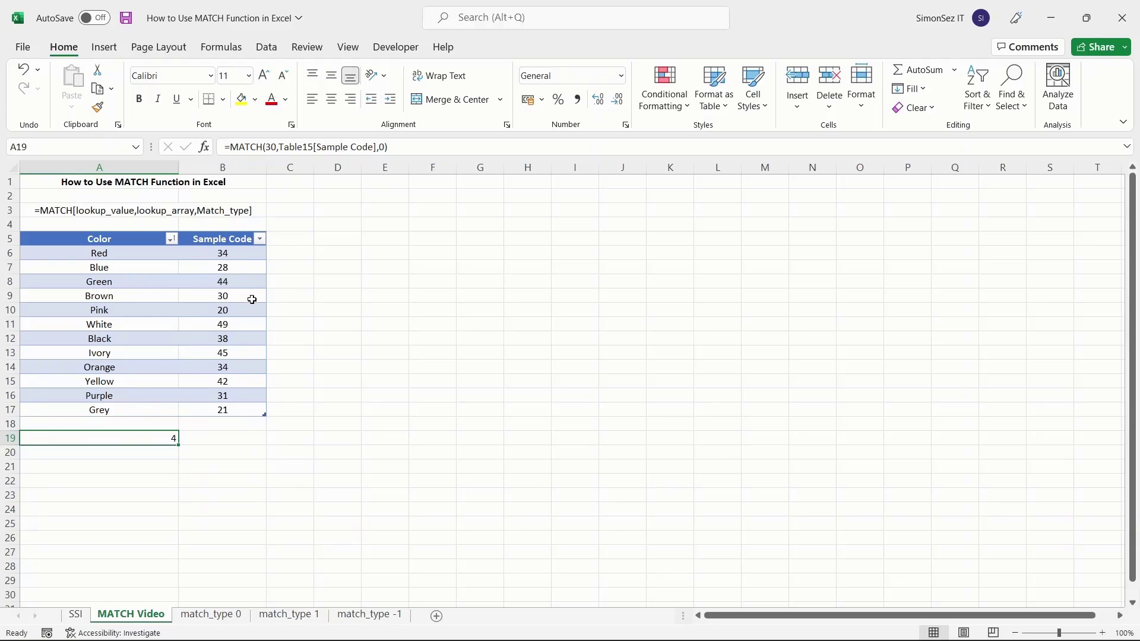